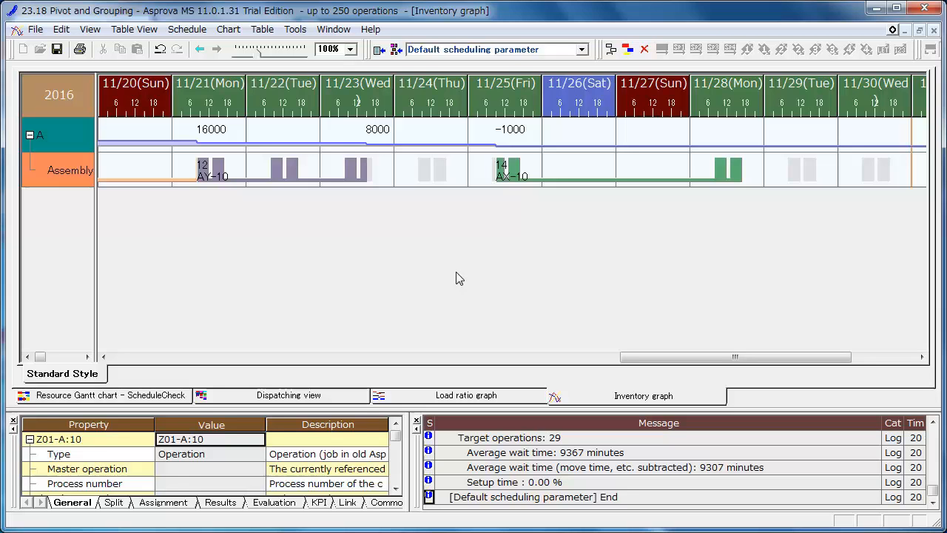
mouse_move(468, 281)
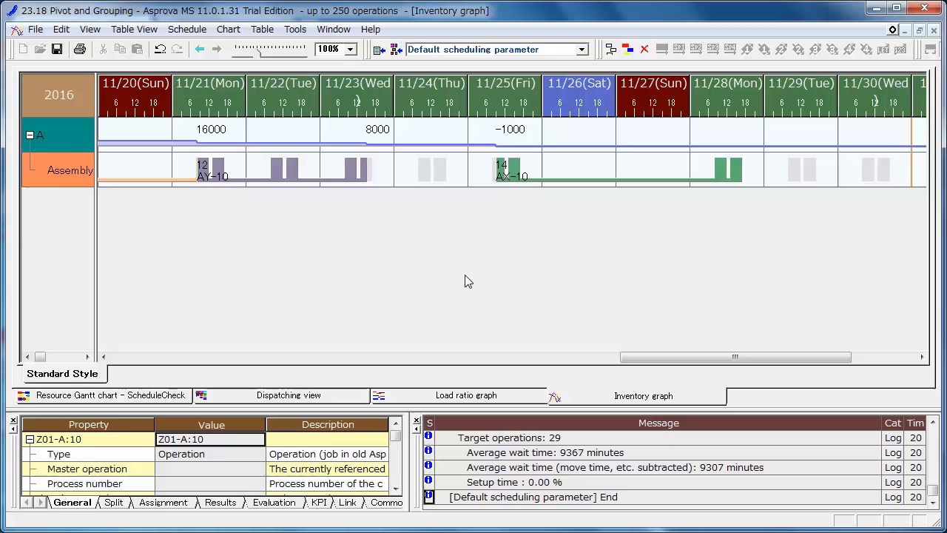
Show the Table View menu listing the available tables over the inventory graph
left_click(134, 29)
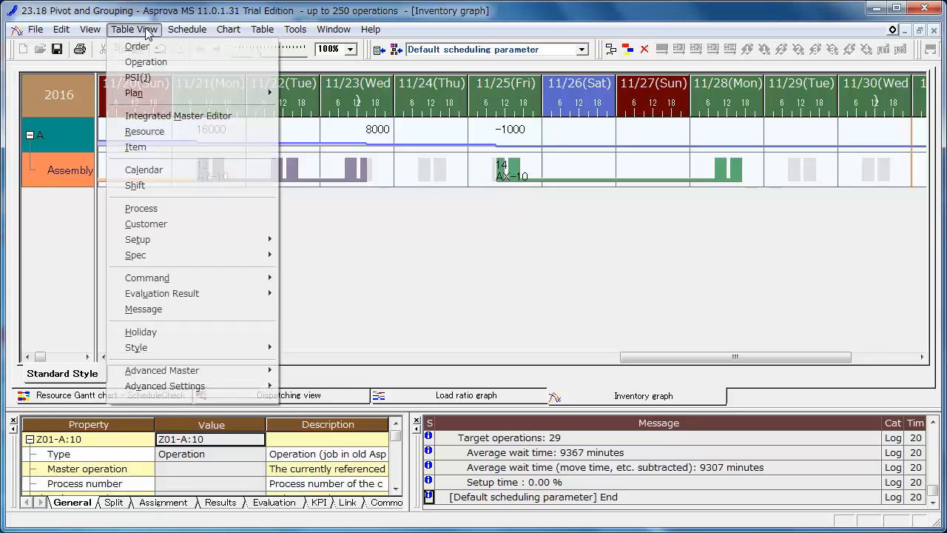
Open the Operation table and scroll down through its rows
left_click(146, 61)
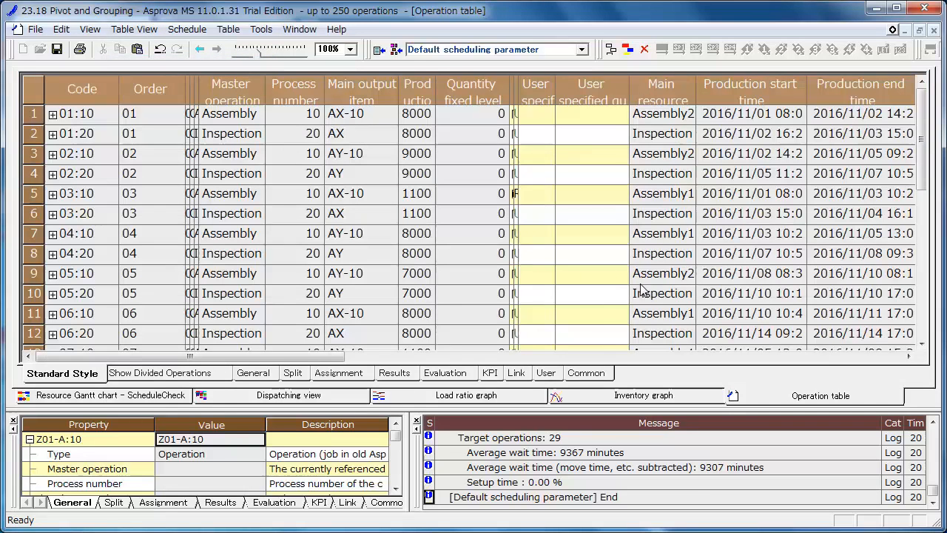
scroll("down", 3)
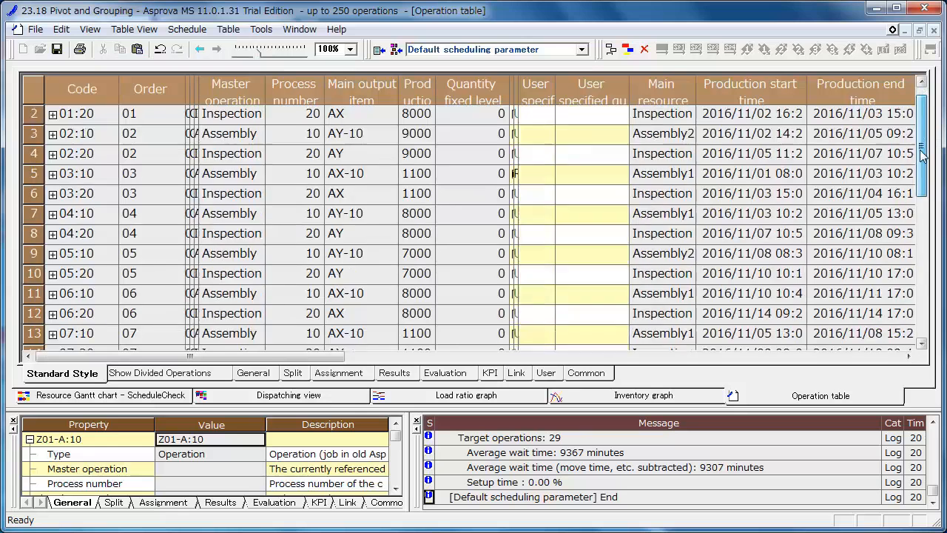
scroll("down", 3)
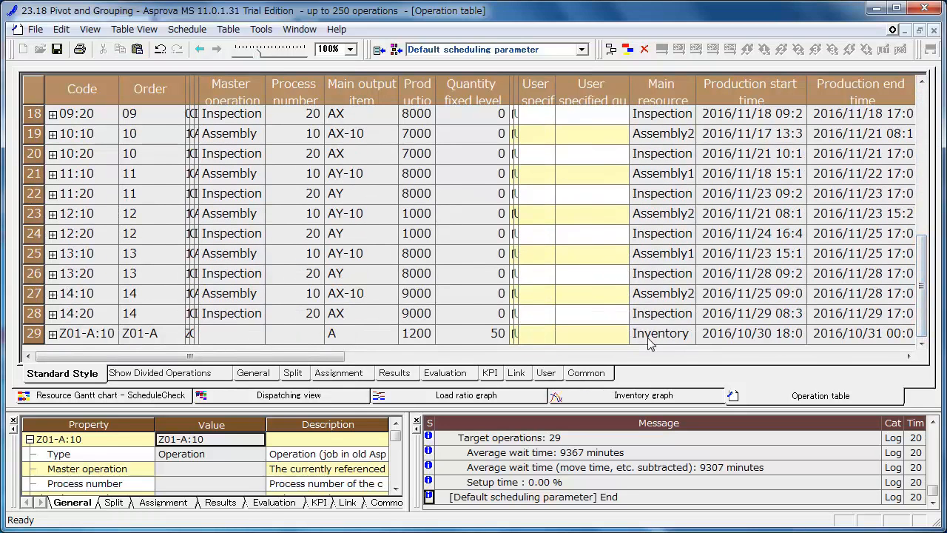
Remove the Inventory operation Z01-A:10 in row 29 using its context menu
left_click(661, 333)
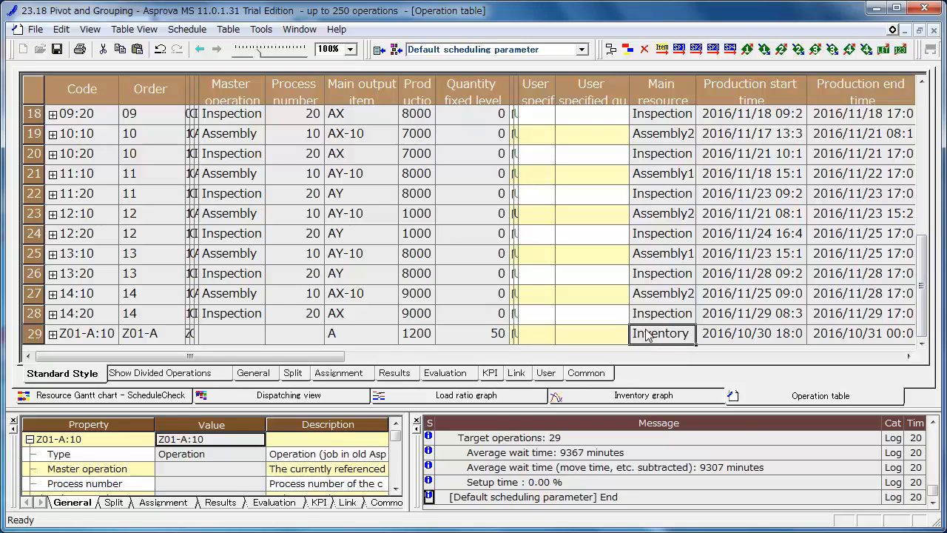
right_click(660, 333)
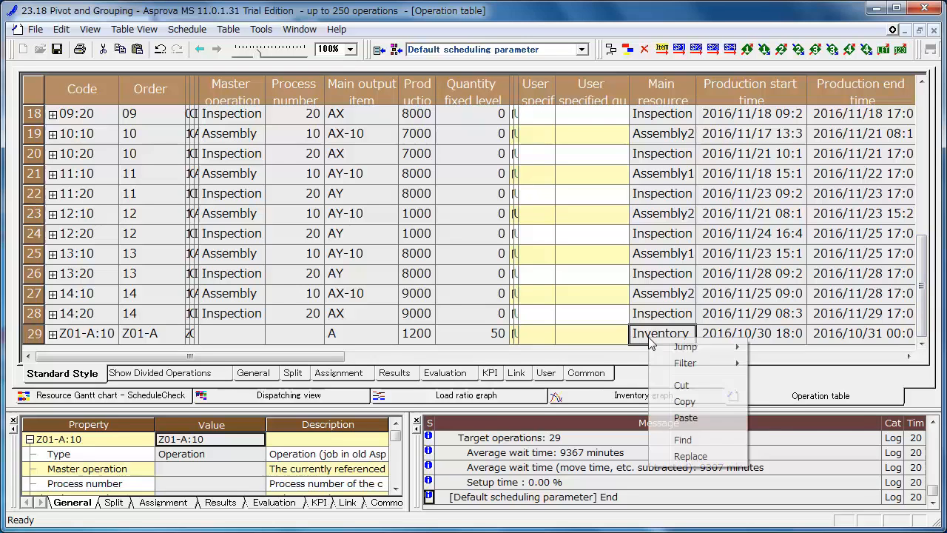
left_click(685, 363)
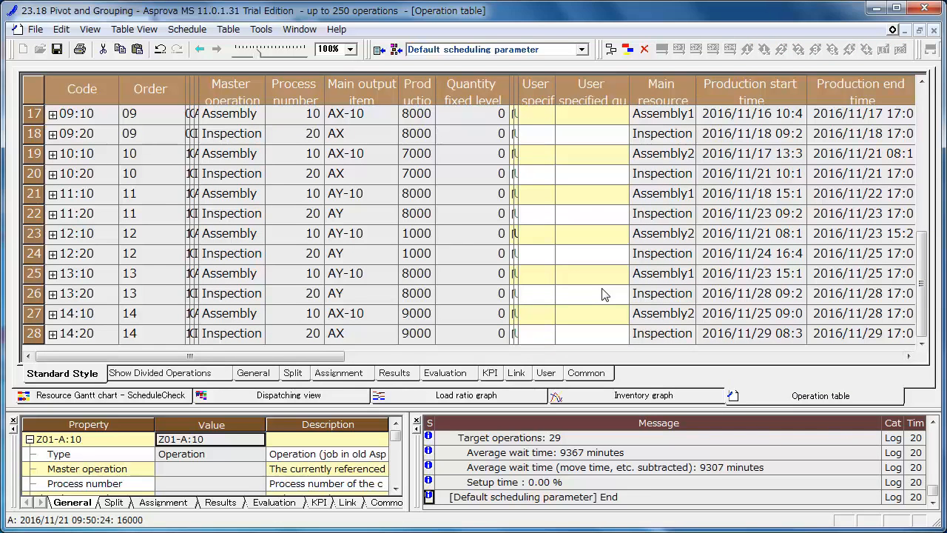
mouse_move(30, 91)
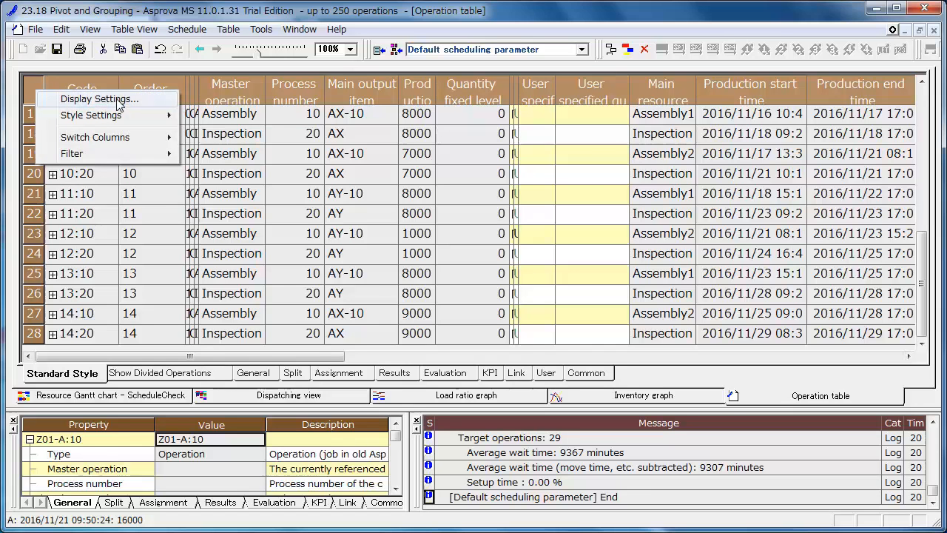
Add a Resource pivot row grouped by main resource, sorted by Value ascending
left_click(100, 99)
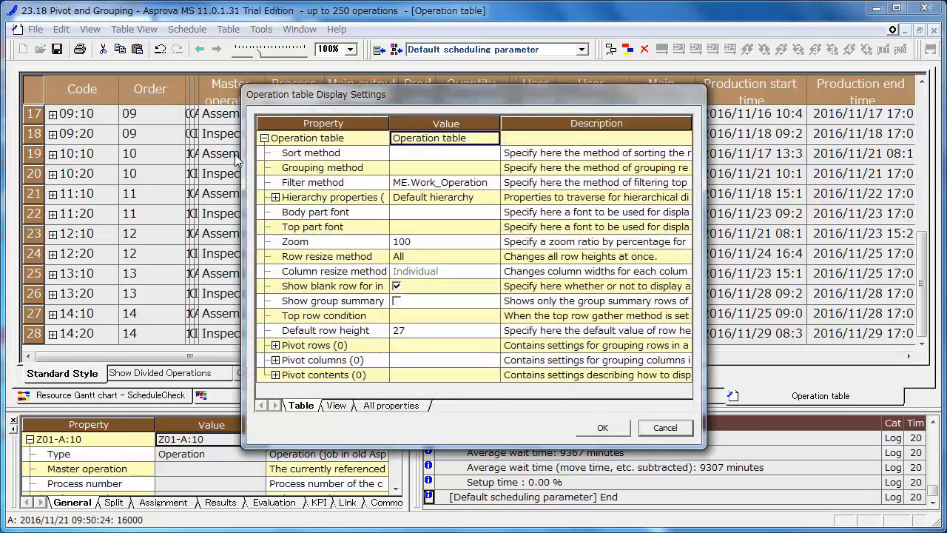
left_click(275, 345)
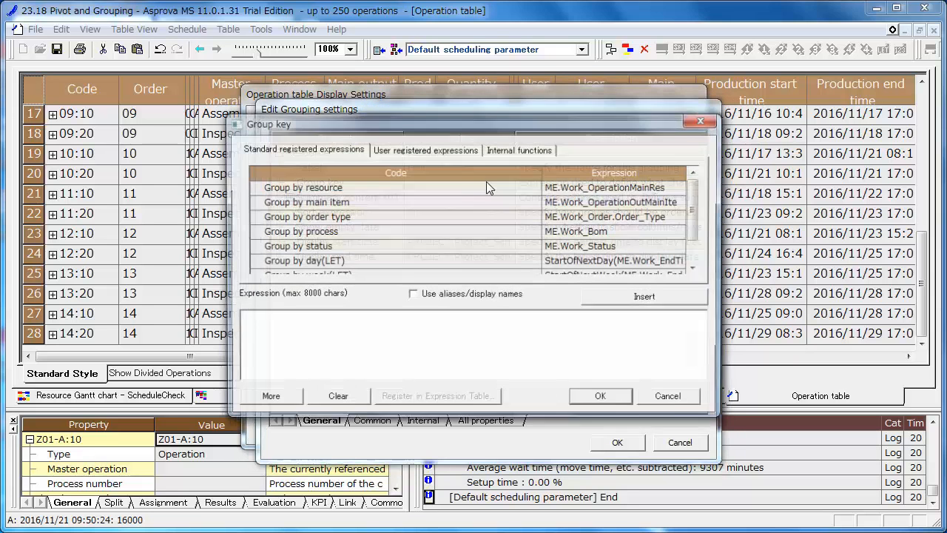
left_click(303, 187)
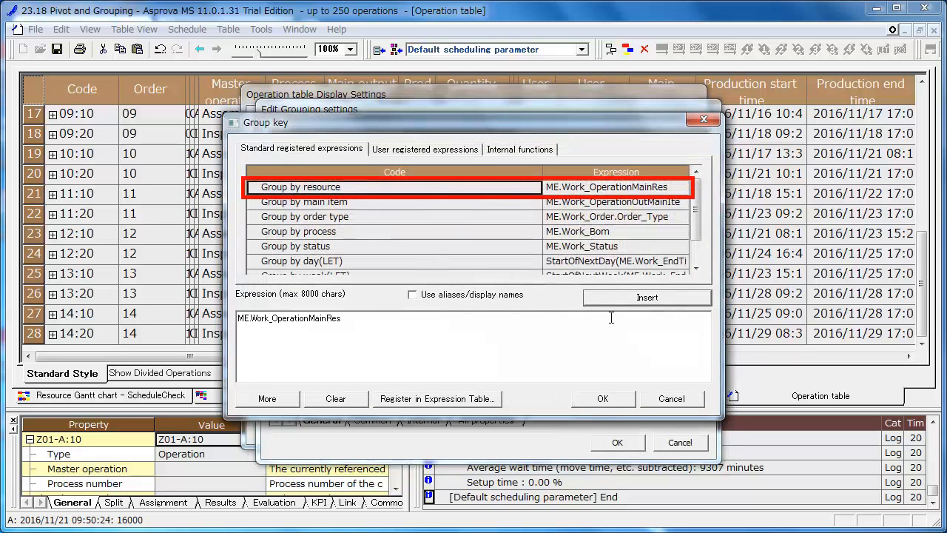
left_click(602, 398)
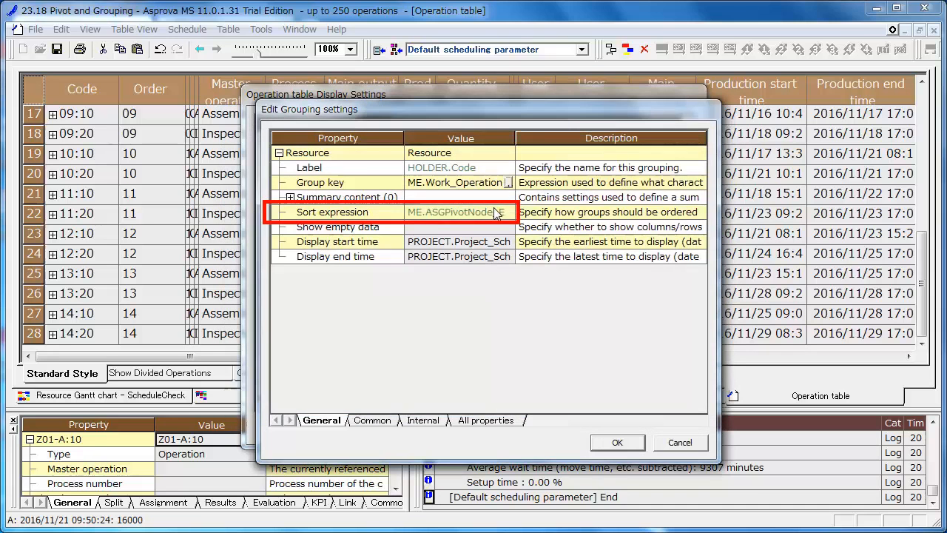
left_click(505, 213)
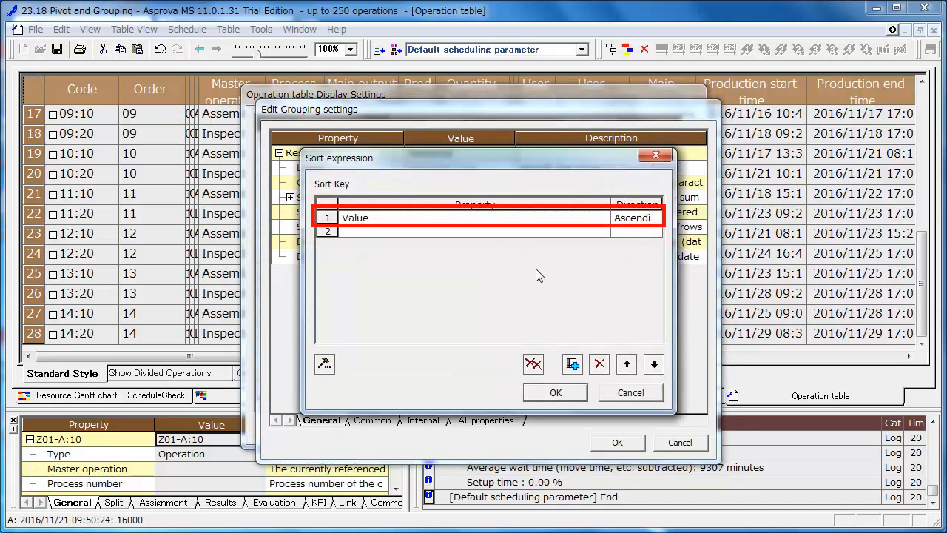
mouse_move(533, 278)
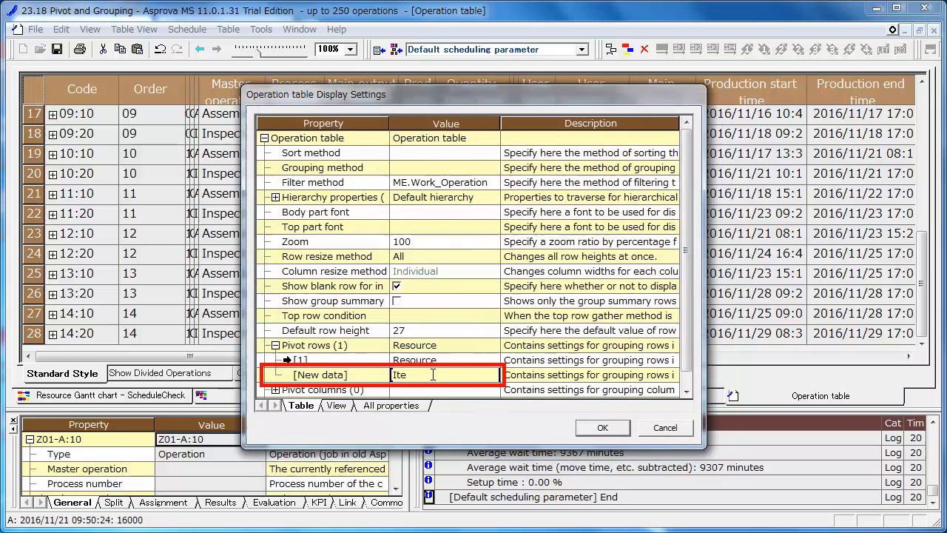
Add an Item pivot row grouped by main output item, with a summary entry
key("Return")
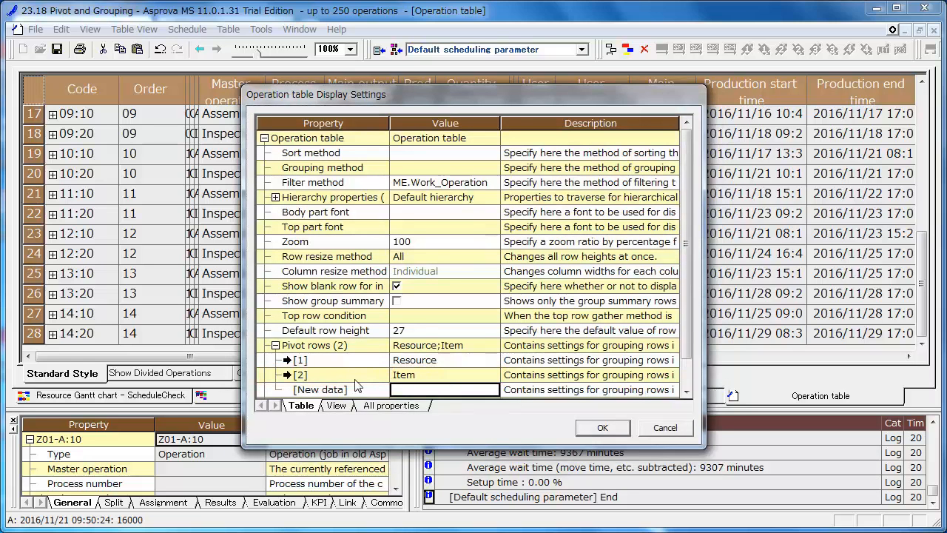
double_click(299, 374)
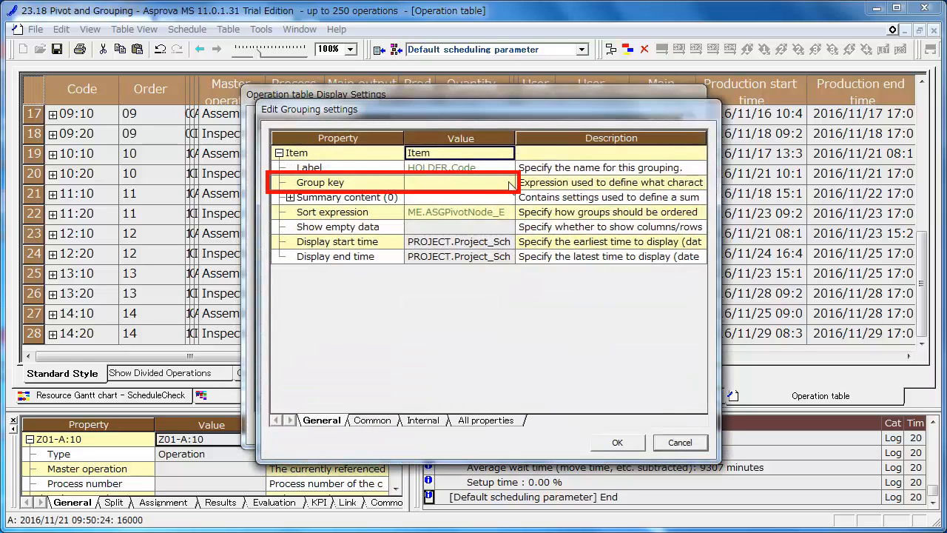
left_click(509, 182)
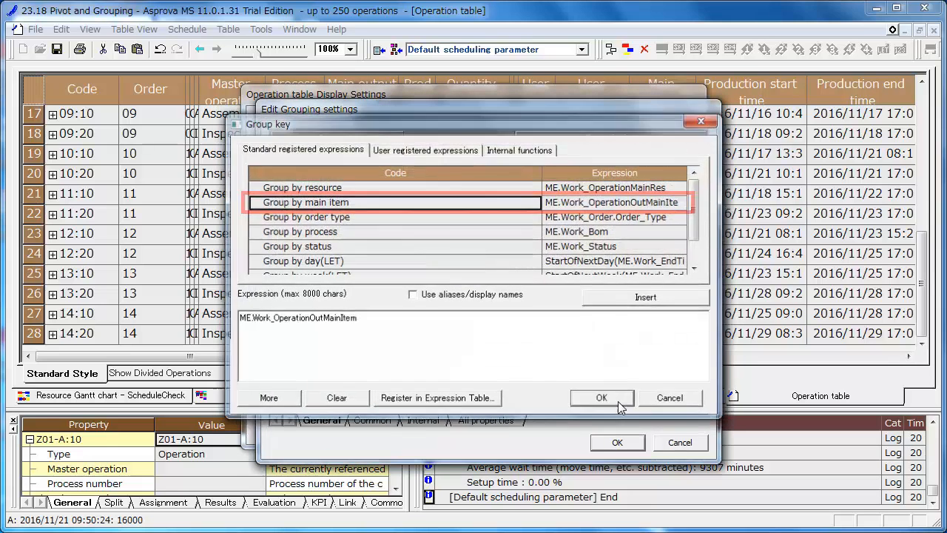
left_click(601, 397)
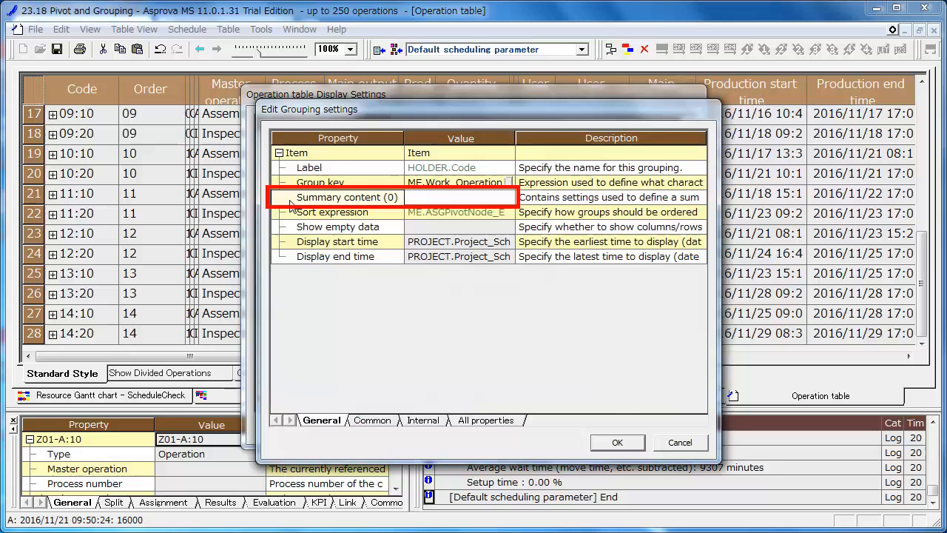
left_click(291, 197)
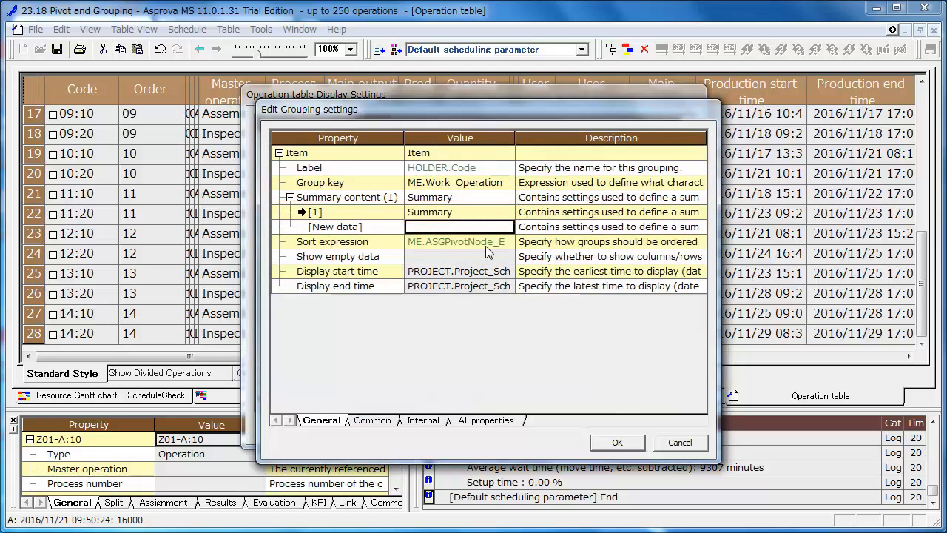
double_click(316, 212)
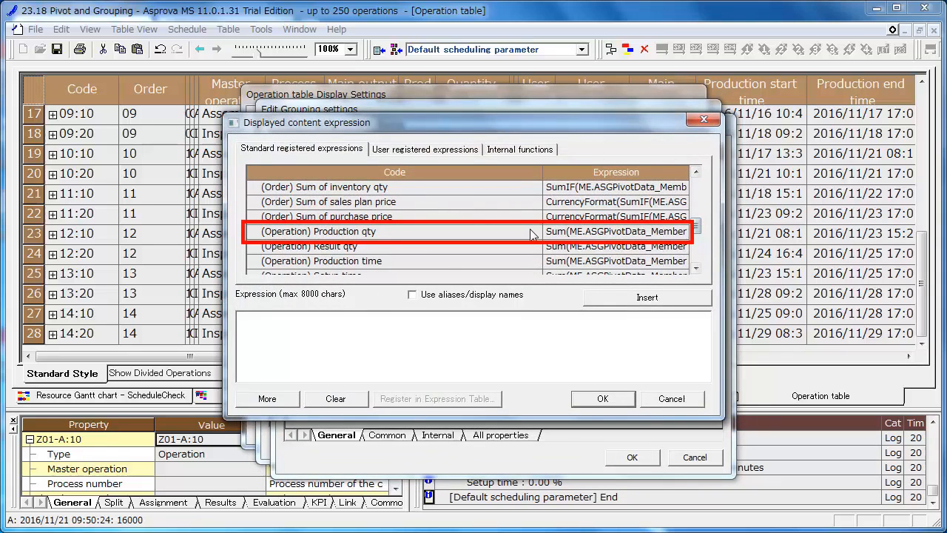
left_click(602, 398)
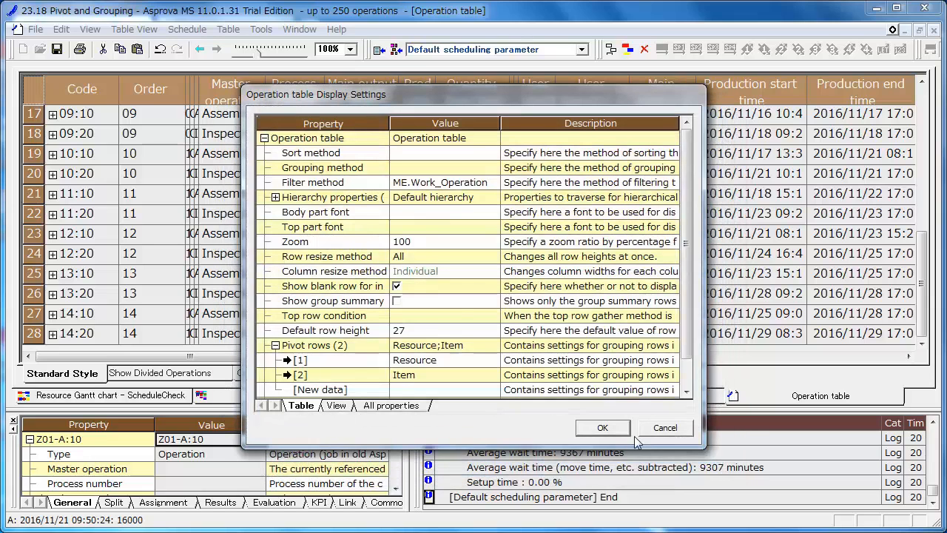
Add a Date pivot column using Group by day(LET) with month-and-day labels
scroll("down", 3)
type("D")
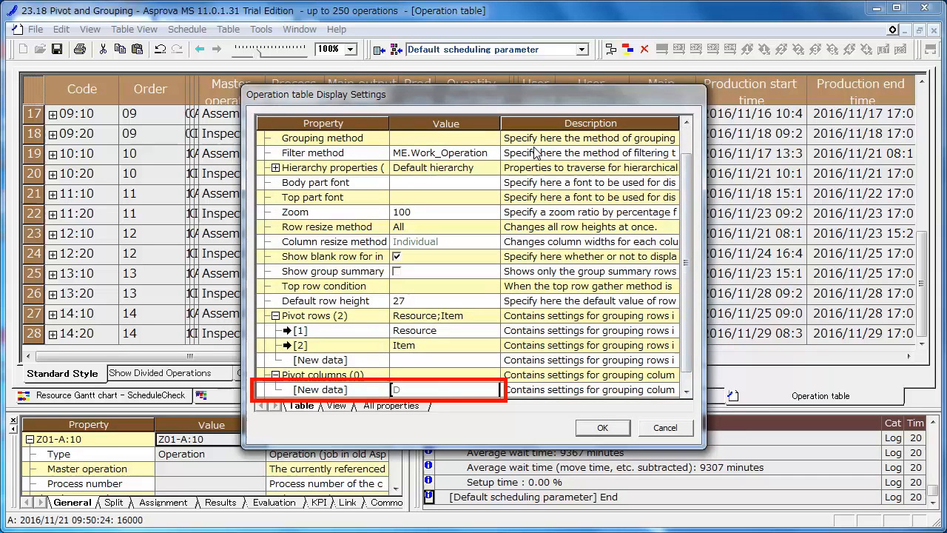
type("artOfNextDay(ME.Work_EndTime,0")
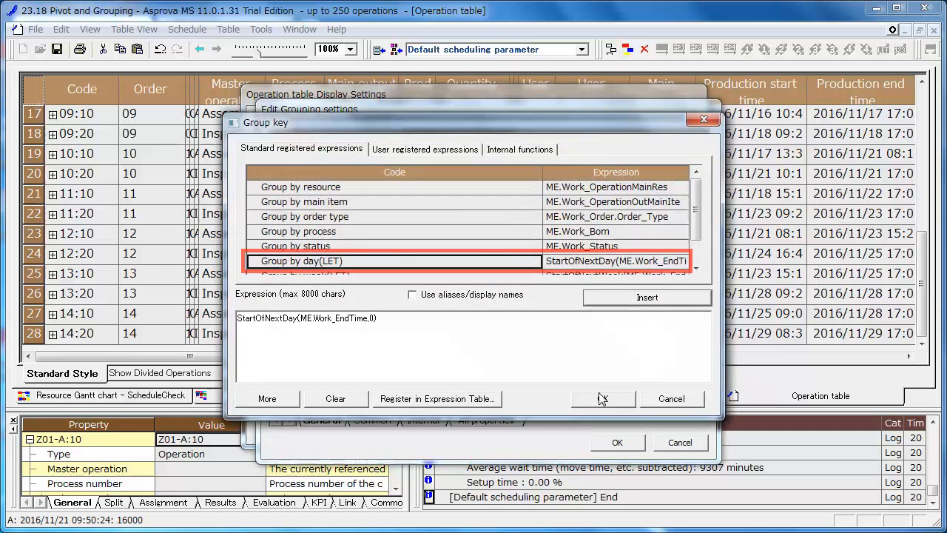
left_click(602, 398)
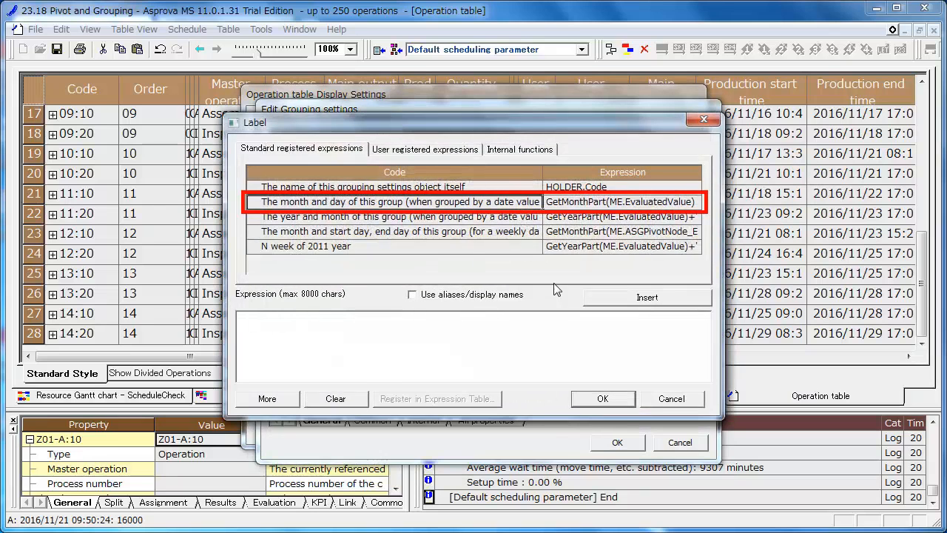
left_click(603, 398)
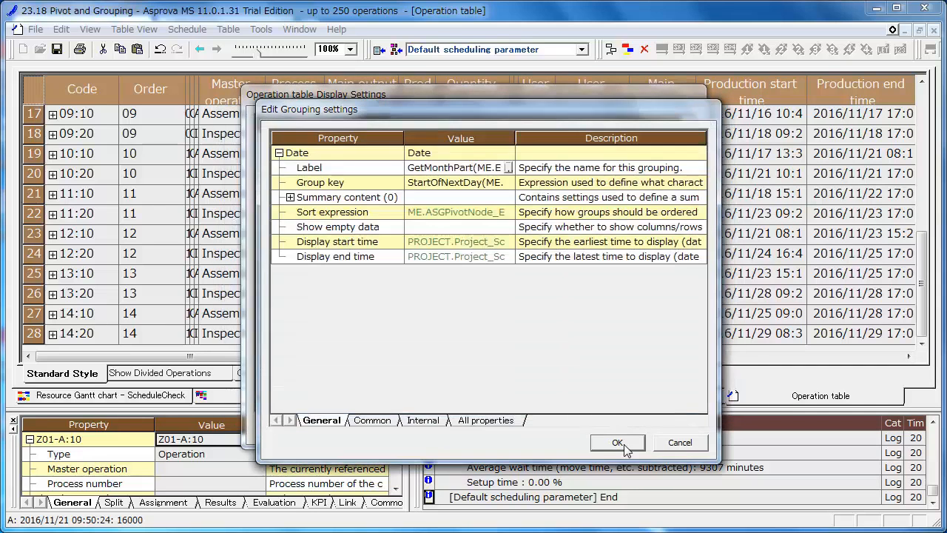
left_click(617, 442)
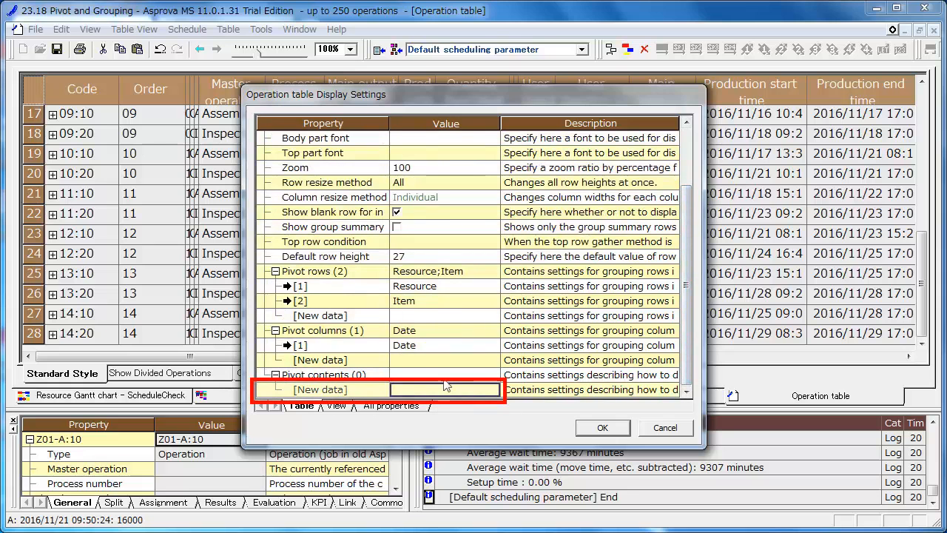
Add Qty pivot content set to (Operation) Production qty and apply the settings
type("Qty")
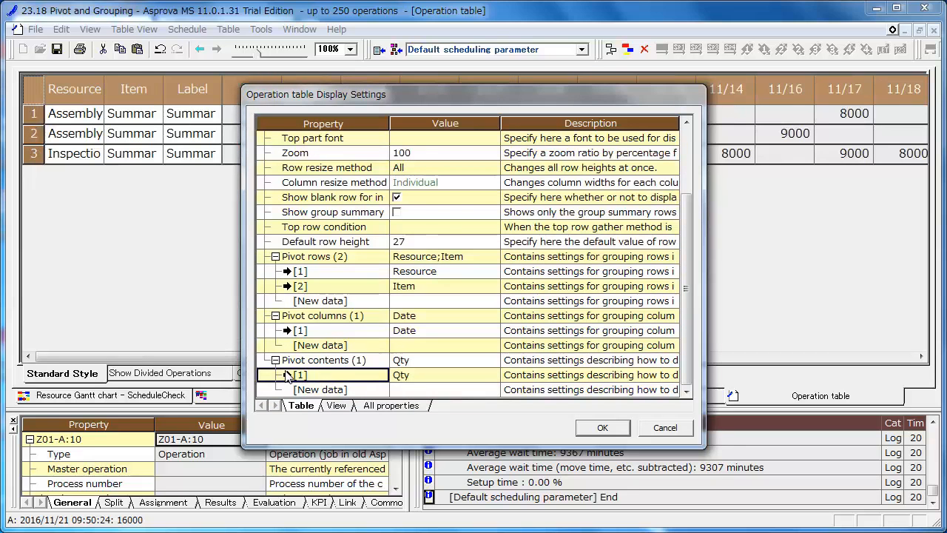
double_click(298, 375)
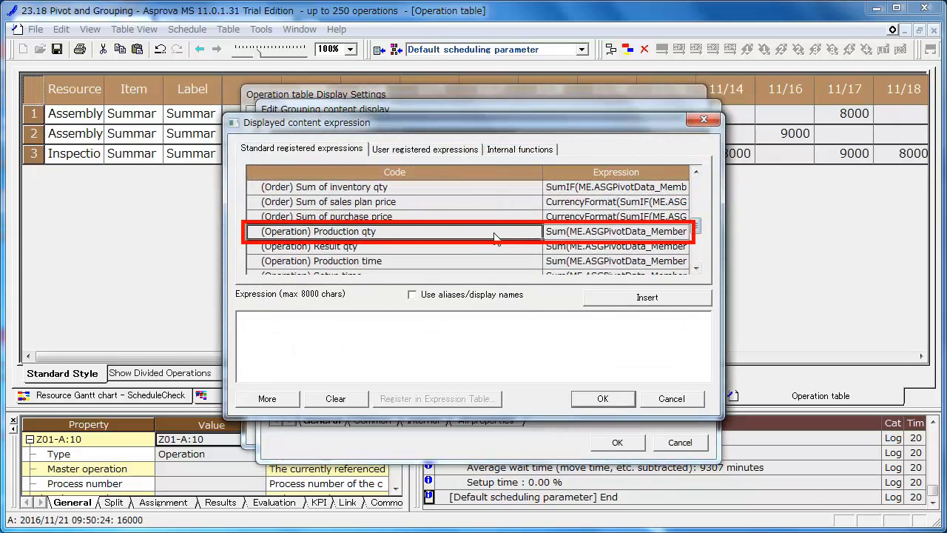
left_click(602, 398)
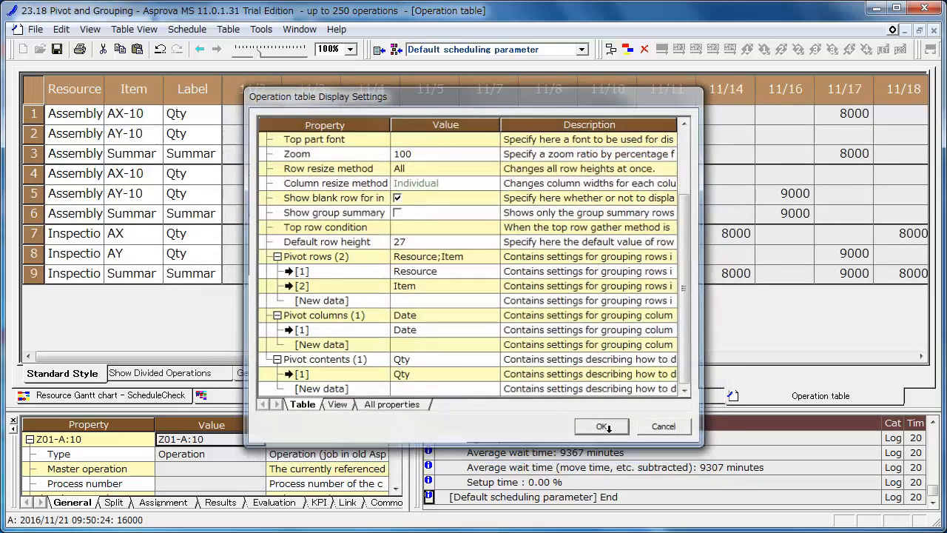
left_click(600, 426)
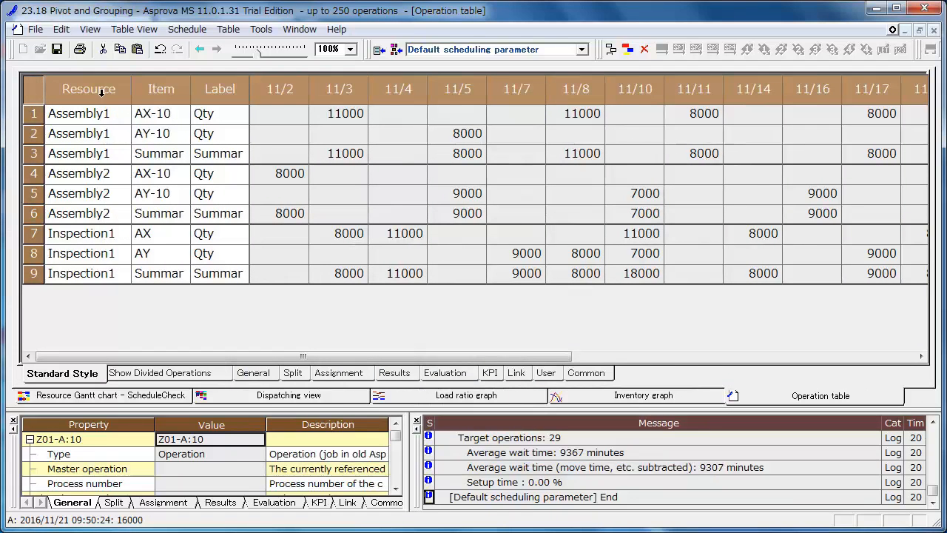
left_click(161, 89)
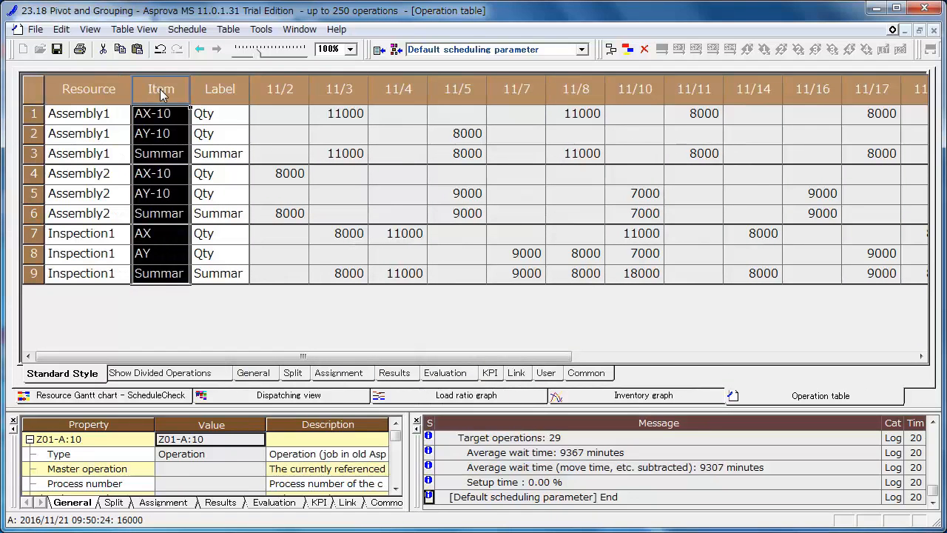
left_click(457, 89)
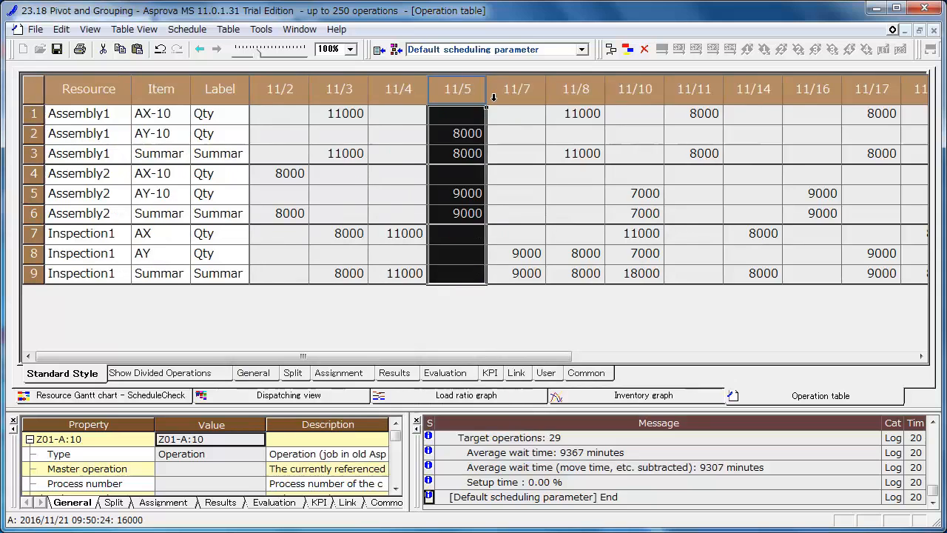
left_click(398, 133)
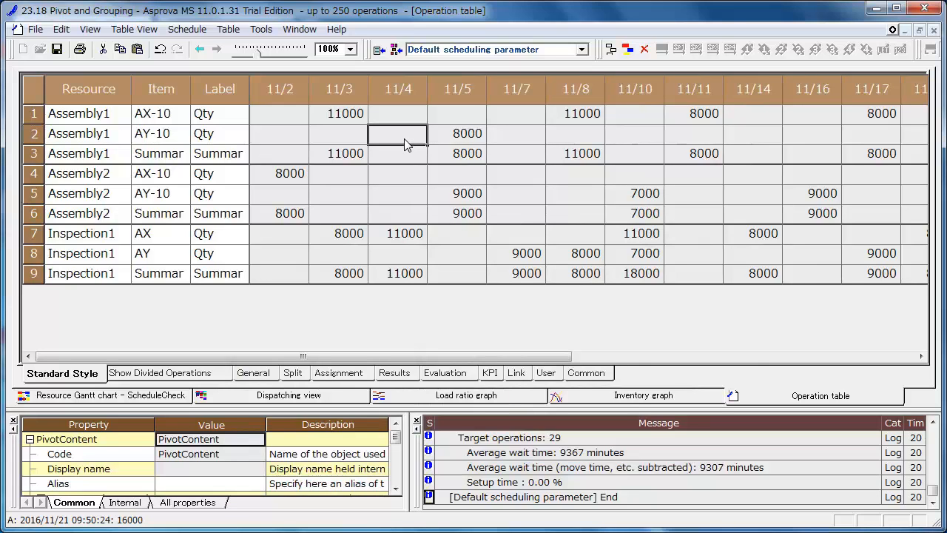
mouse_move(361, 135)
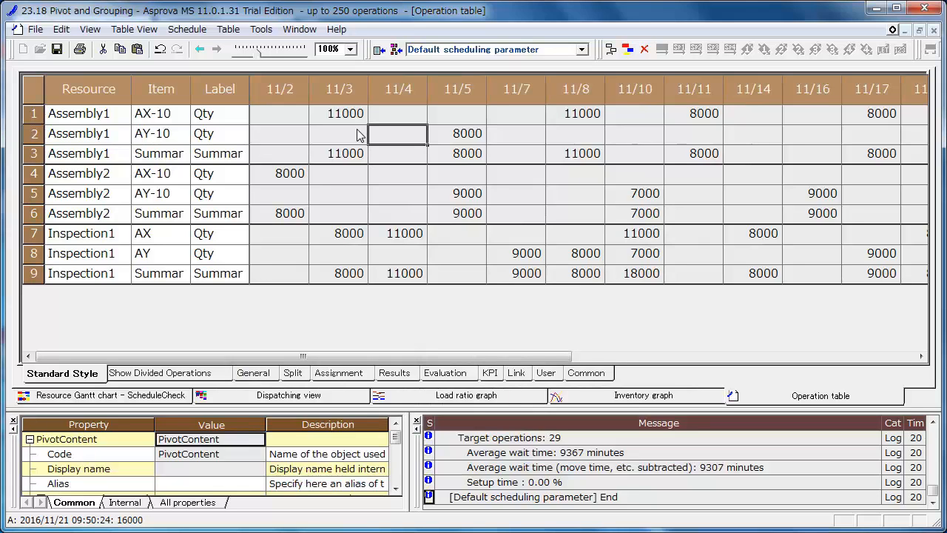
left_click(134, 29)
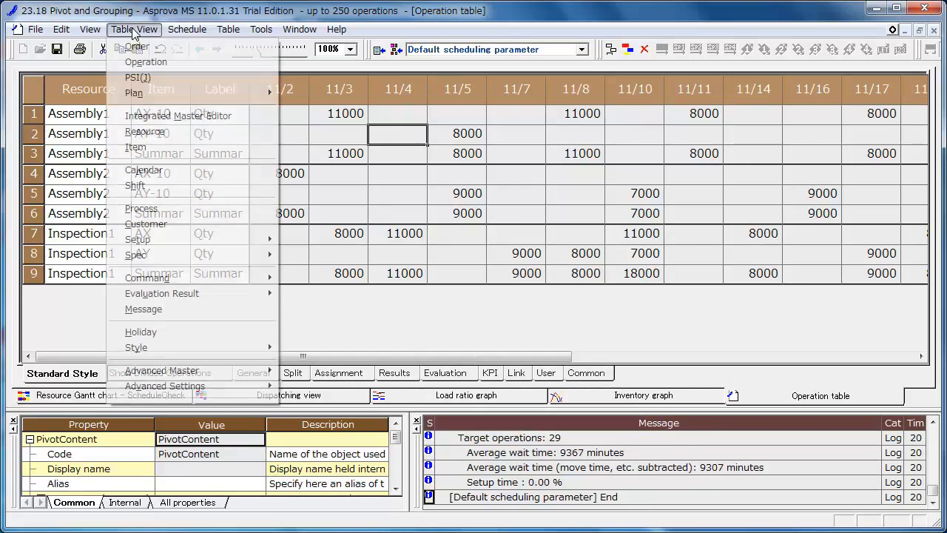
Open the Order table and group its orders by Customer and then Item
left_click(137, 47)
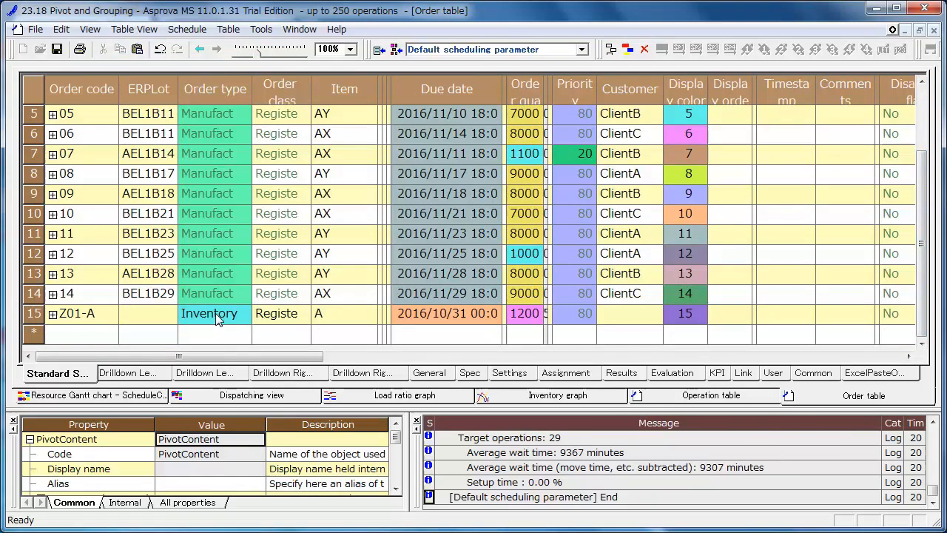
right_click(210, 313)
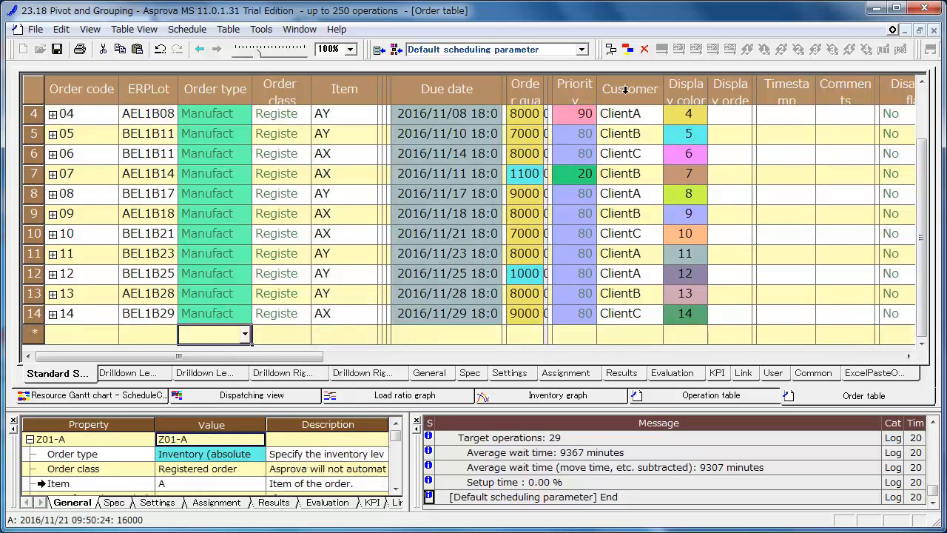
right_click(629, 89)
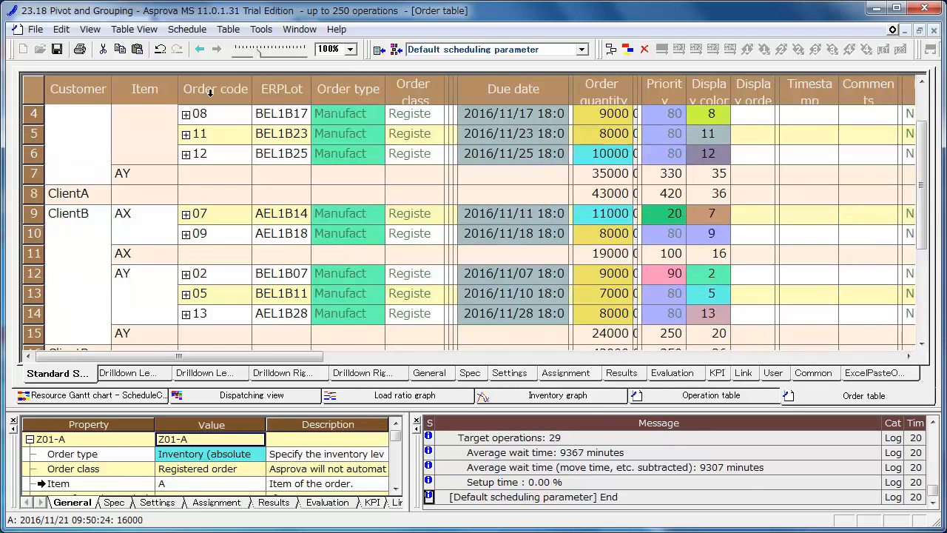
left_click(78, 88)
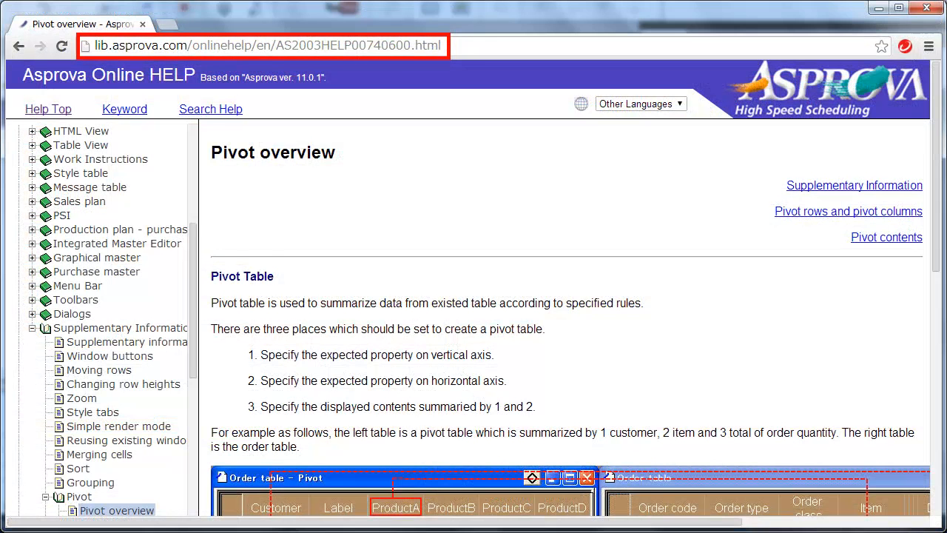
Go from the Pivot overview help page to the Grouping topic in the contents tree
left_click(90, 510)
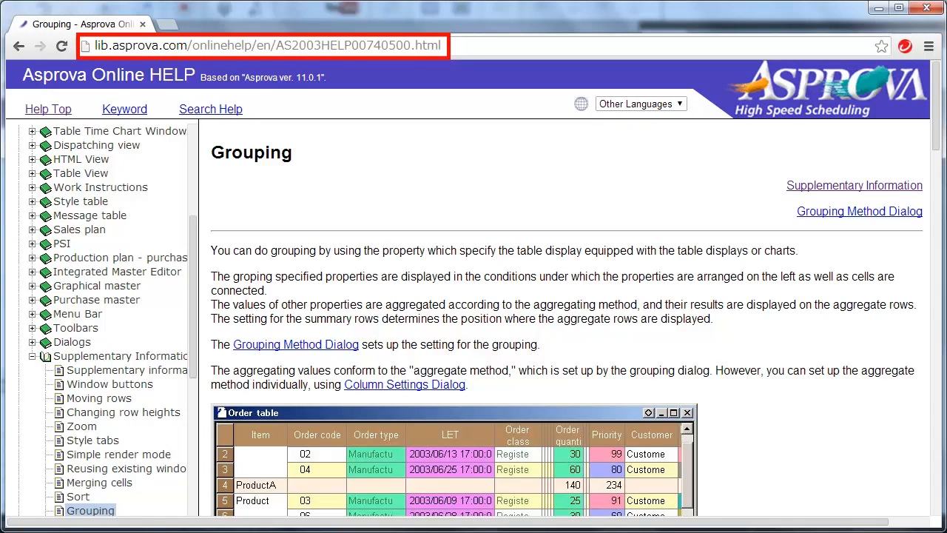